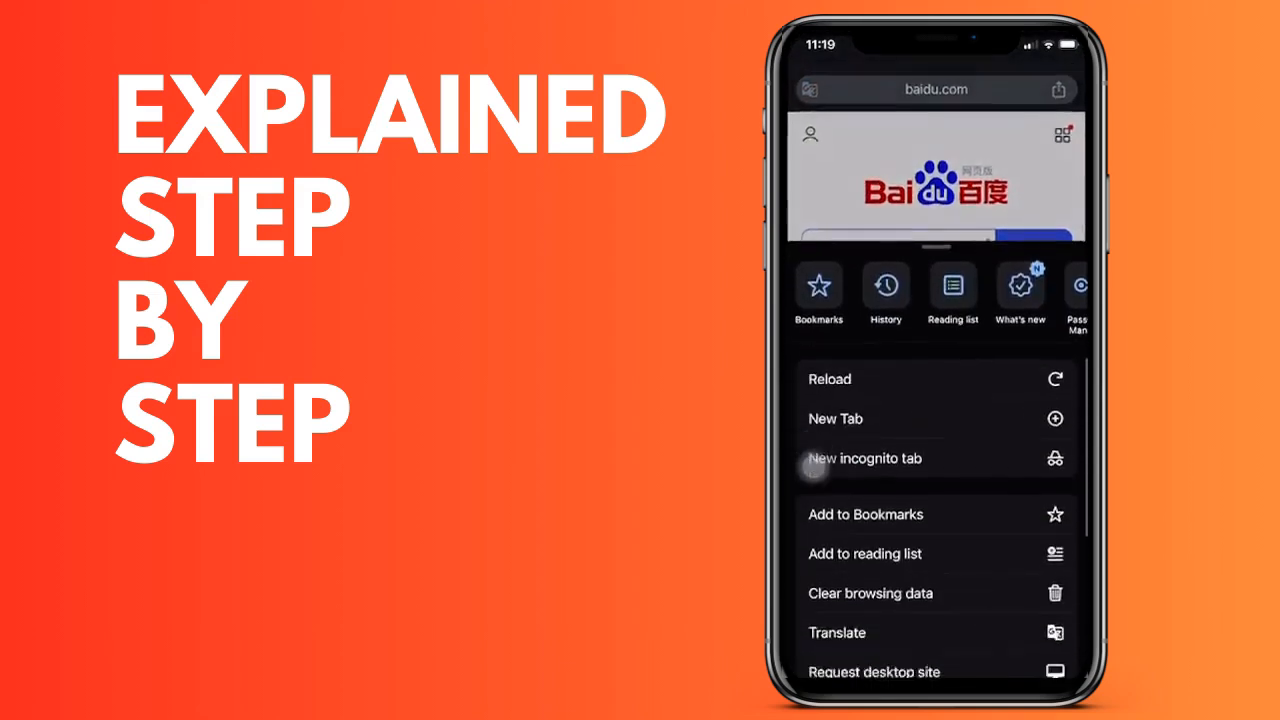
# Step: Scroll up on the Clear Browsing Data screen with time range set to All time
pyautogui.scroll(3)
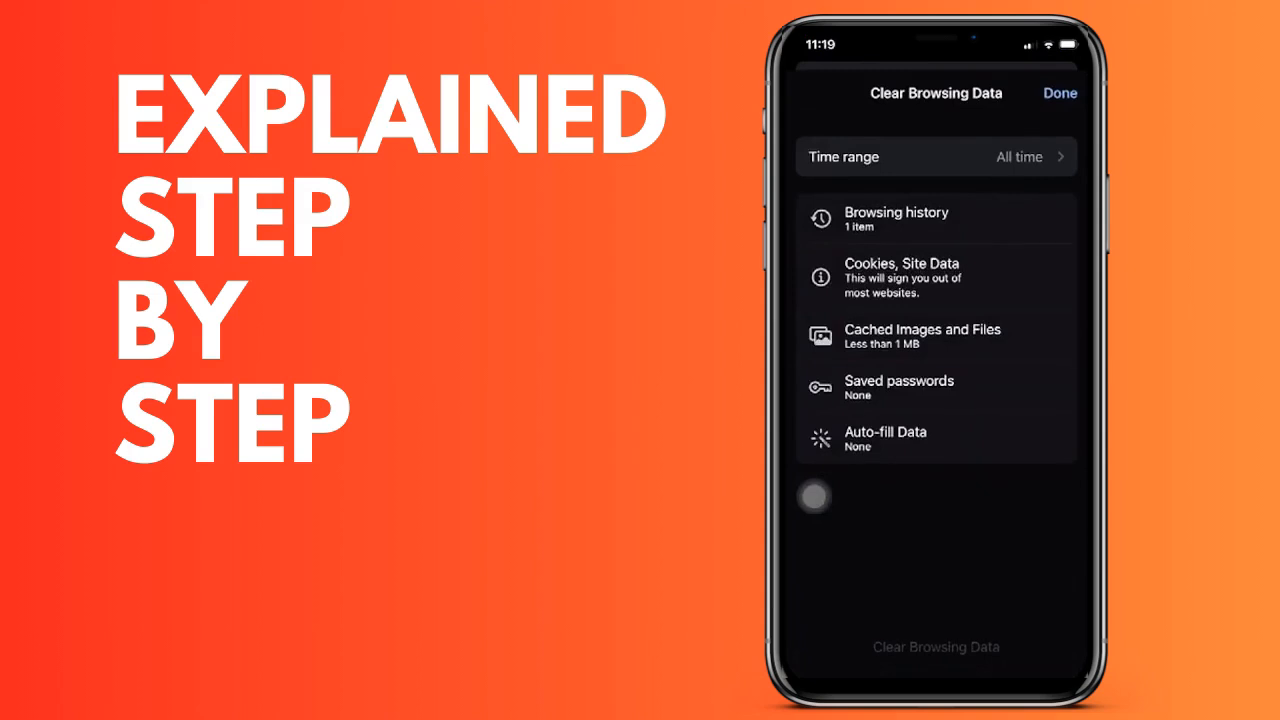
# Step: Check Cached images and files, Cookies and site data, and Browsing history
pyautogui.click(935, 336)
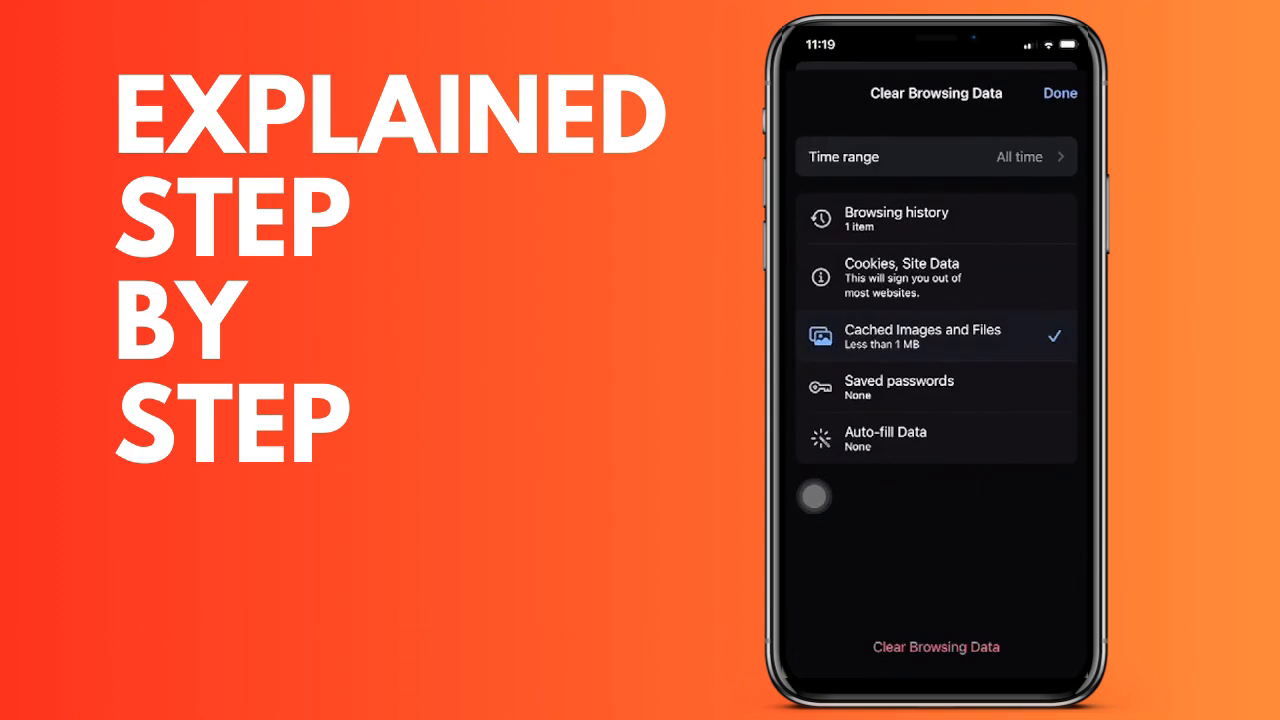
pyautogui.click(935, 277)
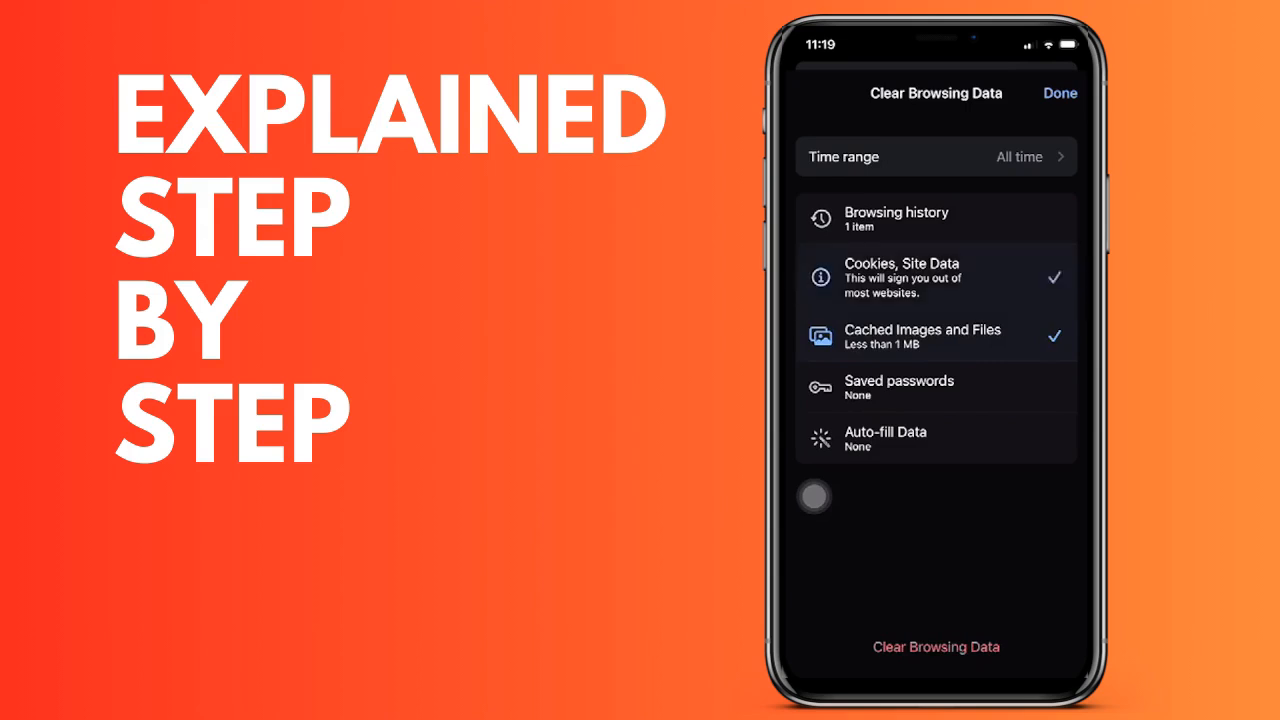
pyautogui.click(936, 218)
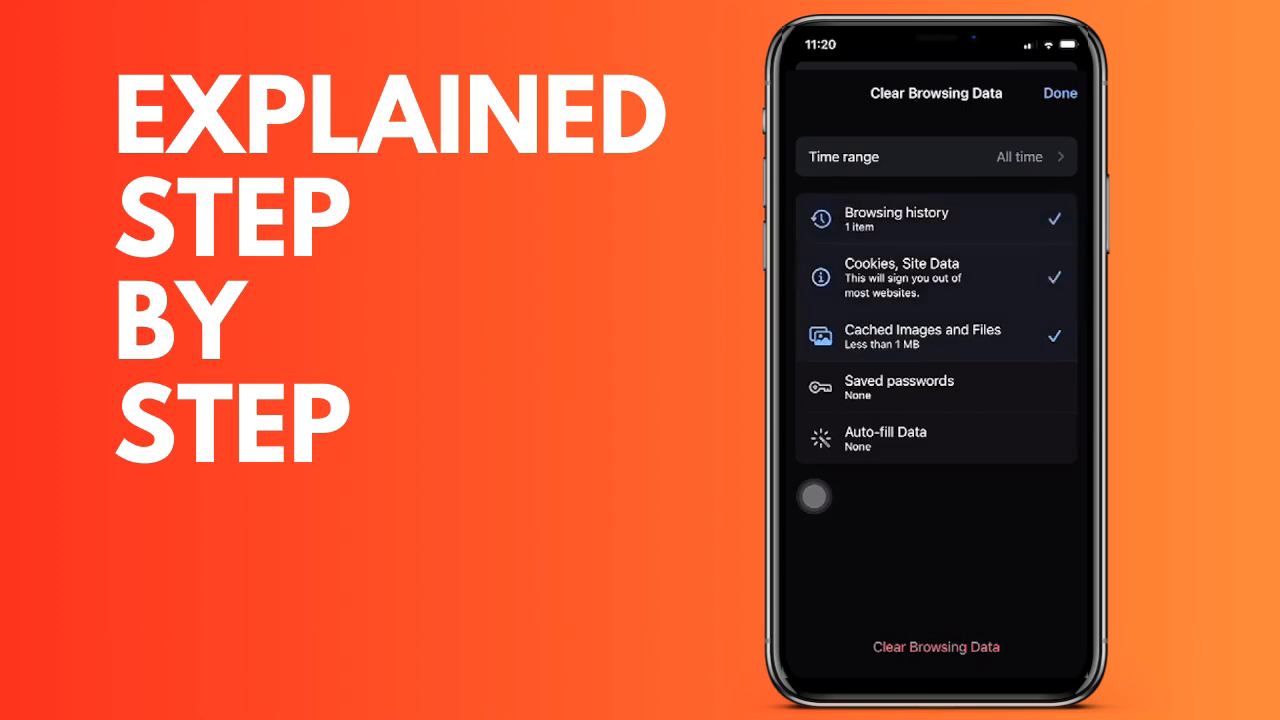